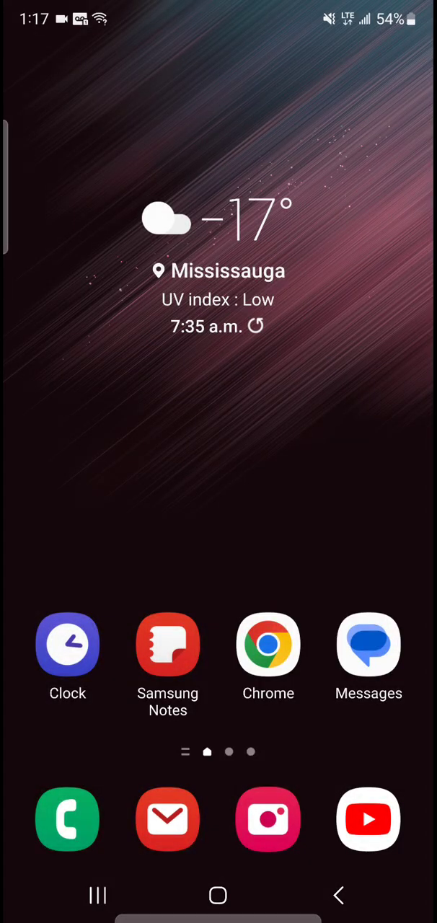
# Step: Locate Settings in the app drawer pages and launch it
pyautogui.scroll(3)
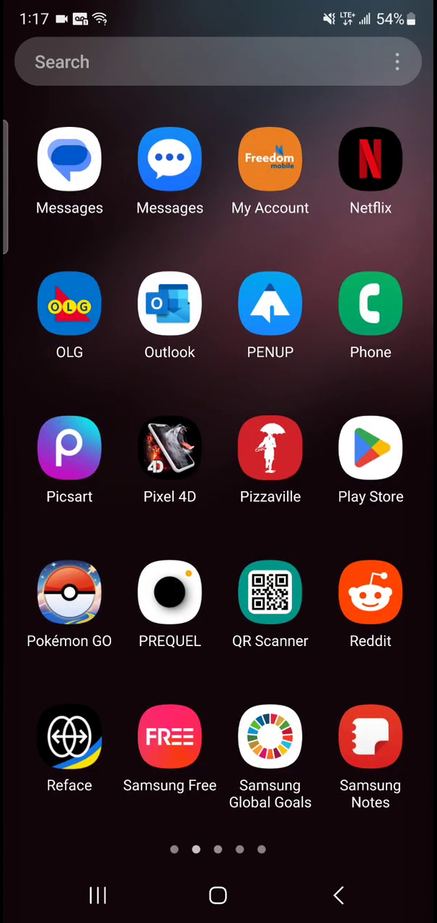
pyautogui.hscroll(-3)
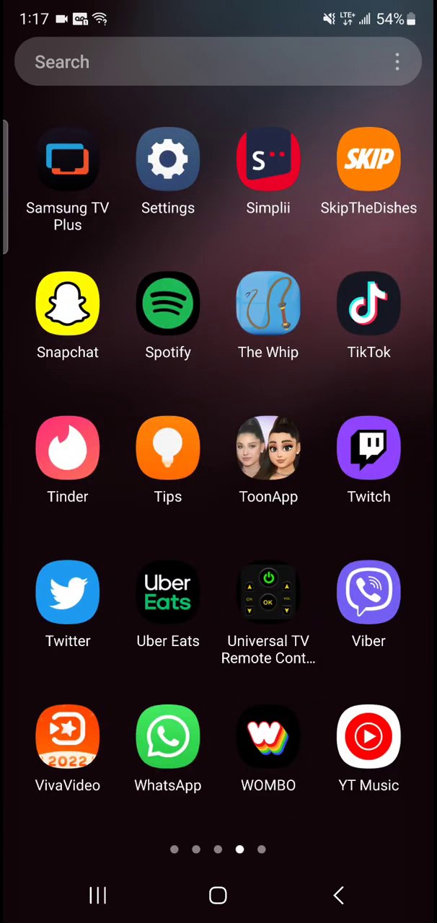
pyautogui.click(167, 159)
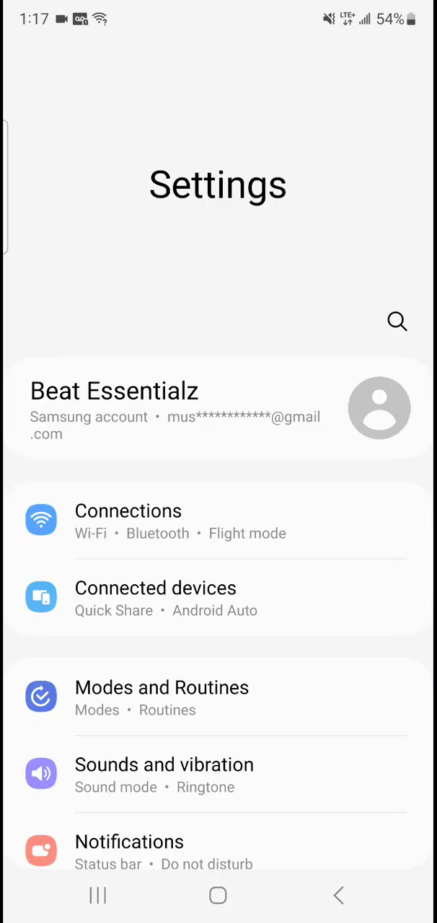
# Step: Search settings with the recent 'access poin' query and go to Access Point Names
pyautogui.click(397, 322)
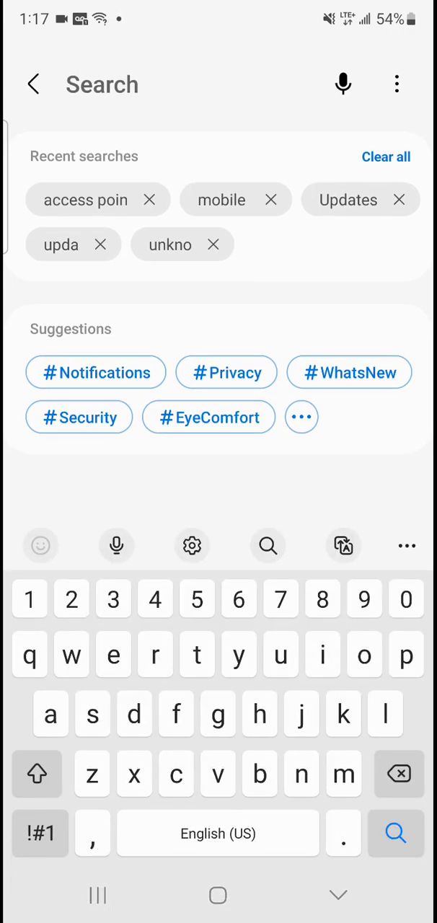
pyautogui.click(85, 199)
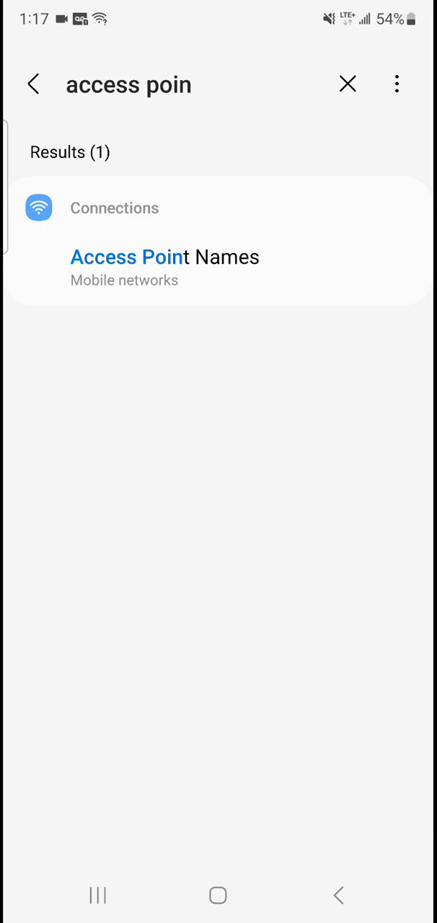
pyautogui.click(165, 264)
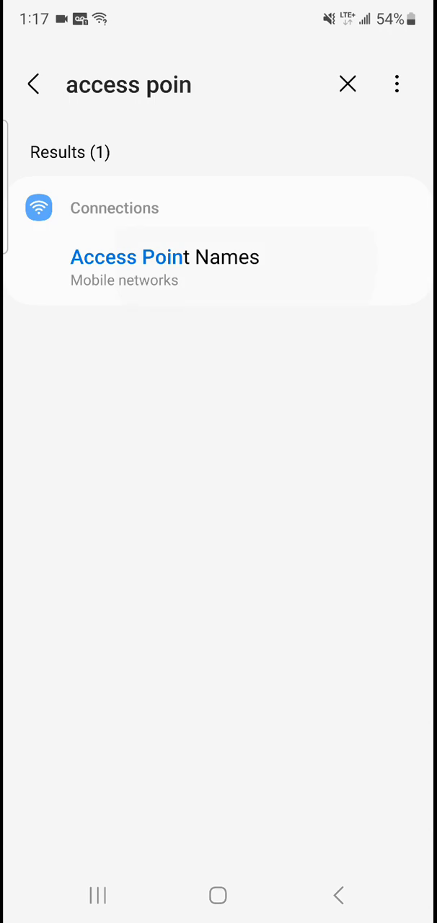
# Step: View the Network mode options on Mobile networks, then return to settings search
pyautogui.click(165, 265)
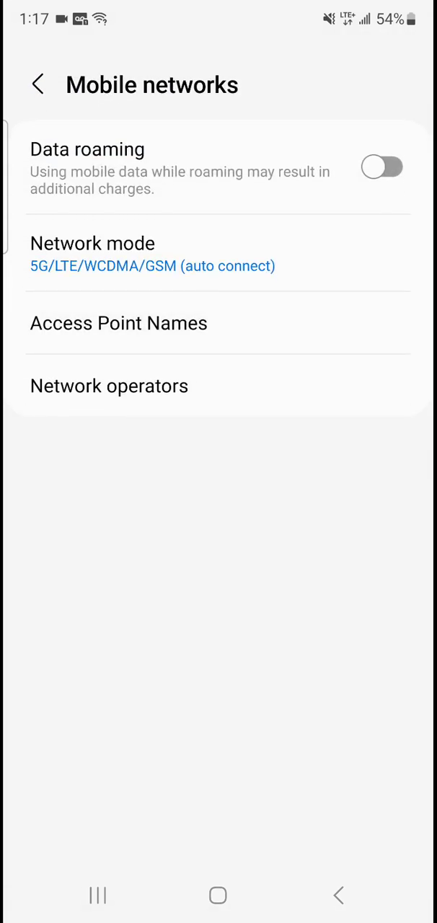
pyautogui.click(118, 323)
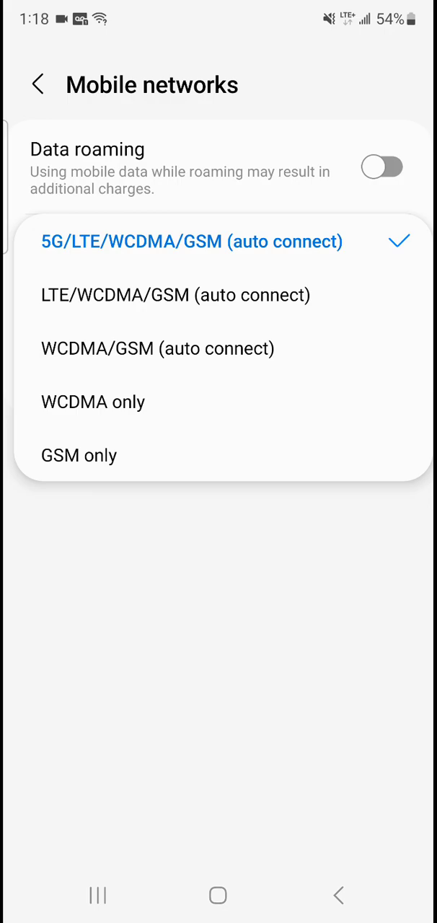
pyautogui.click(192, 243)
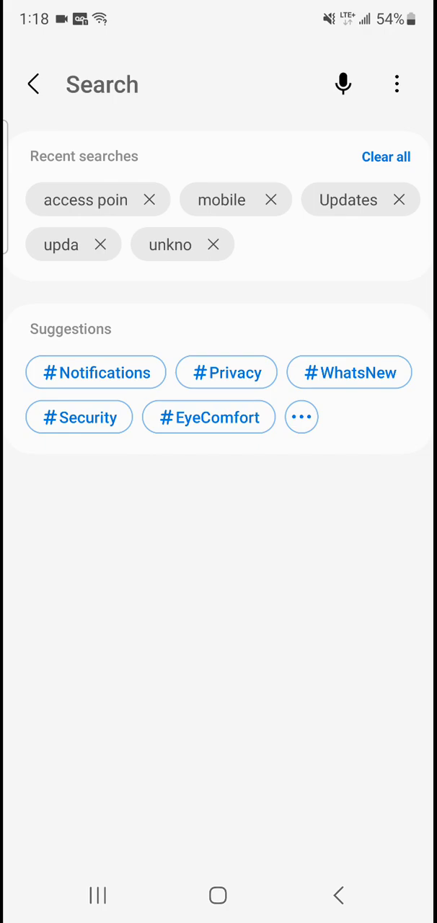
# Step: Browse the Apps list to the Default SMS app and Messages app info, then back to Apps
pyautogui.click(33, 84)
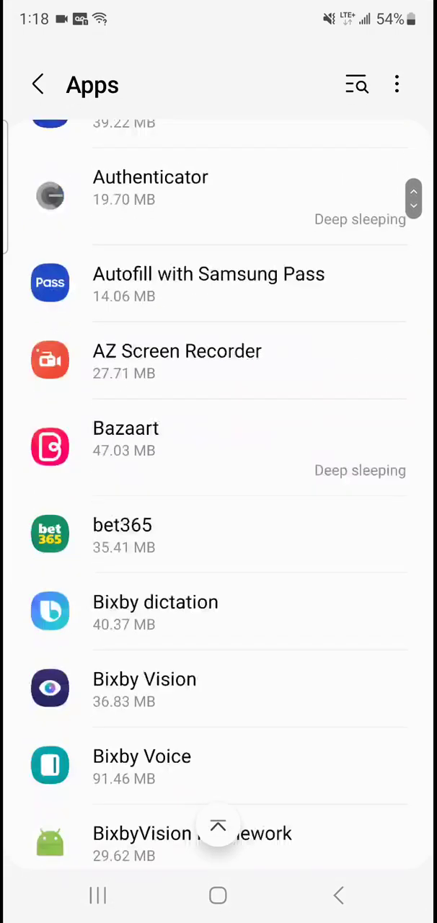
pyautogui.scroll(-3)
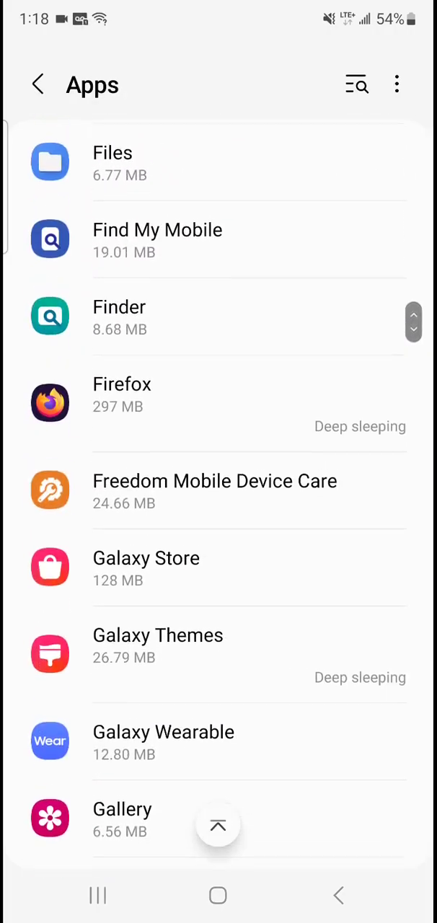
pyautogui.scroll(-3)
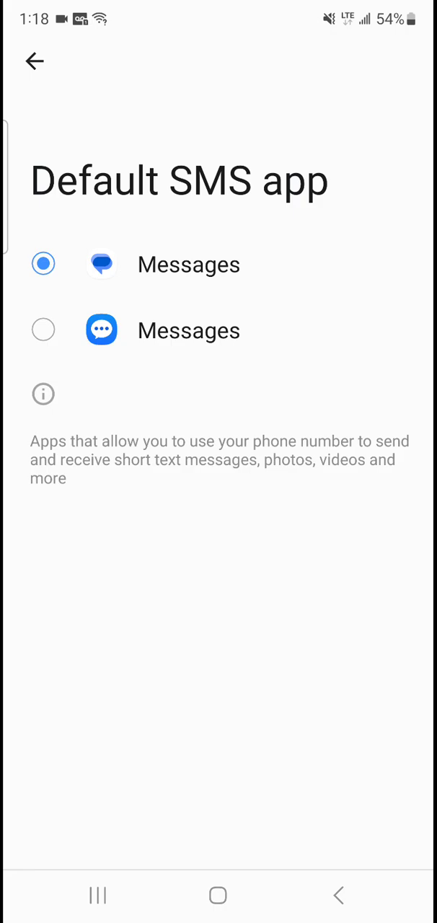
pyautogui.click(44, 394)
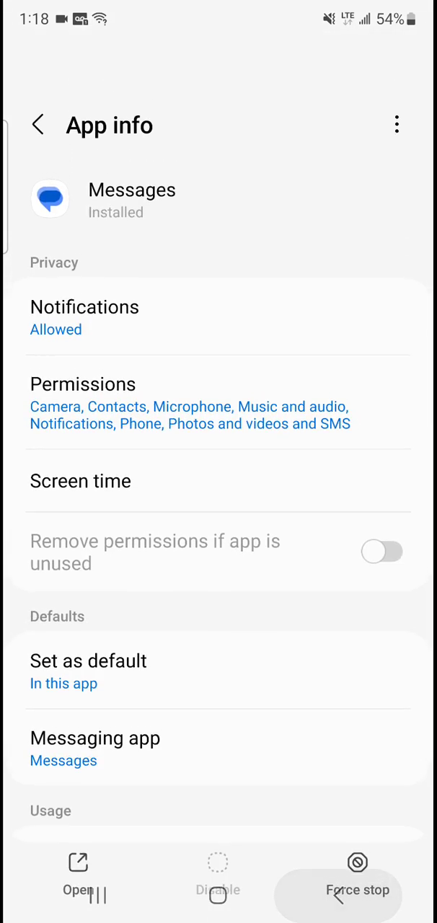
pyautogui.click(37, 124)
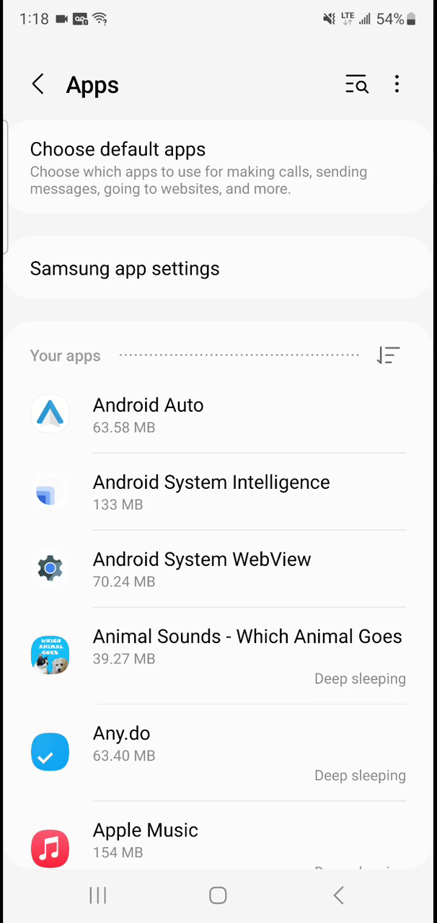
# Step: Start and cancel an app search, then return to the main Settings list
pyautogui.click(357, 84)
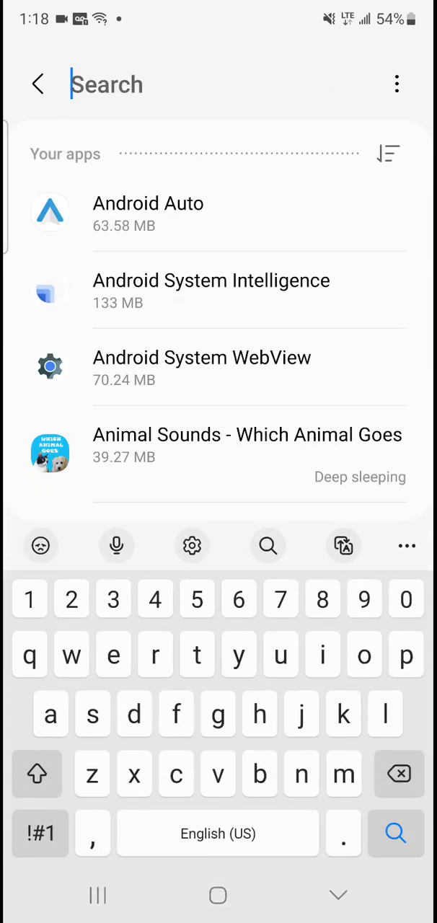
pyautogui.click(38, 84)
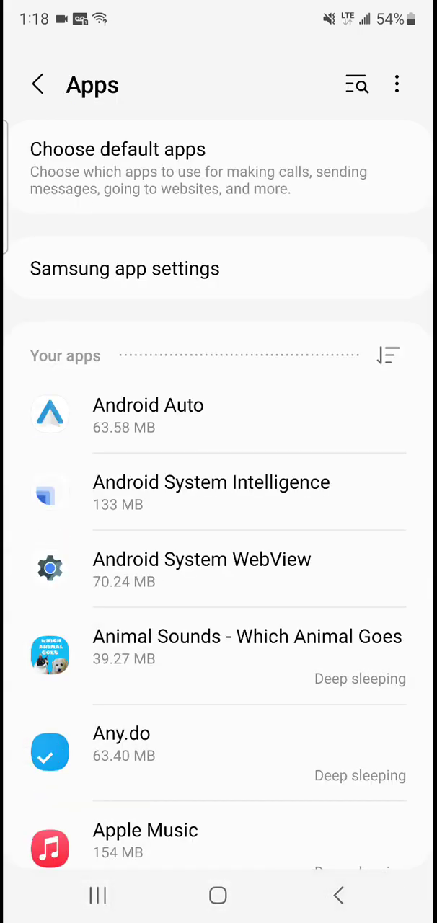
pyautogui.click(37, 84)
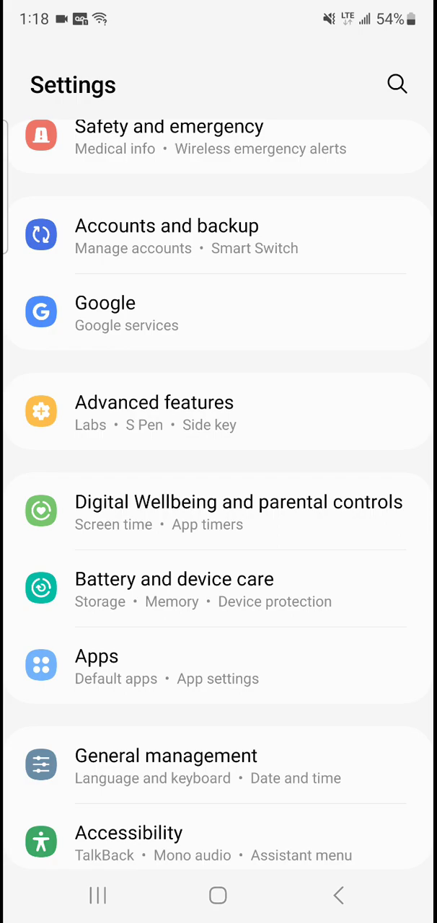
# Step: Rerun the recent 'mobile' search to reach Connections, then back to main Settings
pyautogui.click(396, 83)
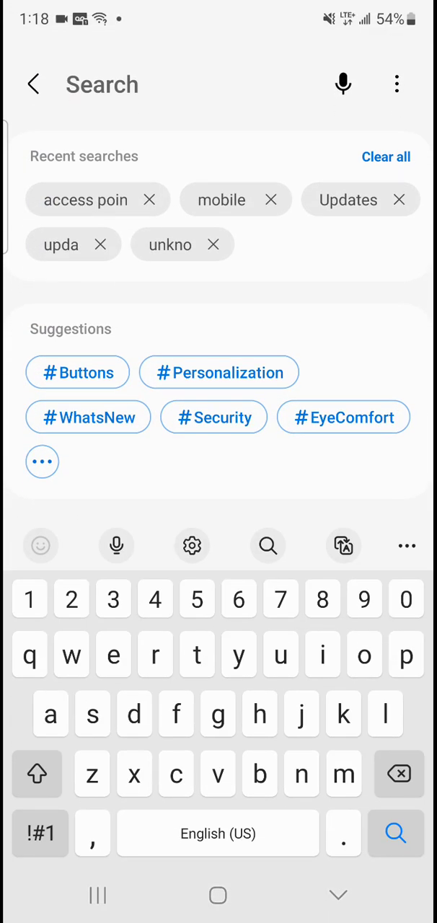
pyautogui.click(222, 199)
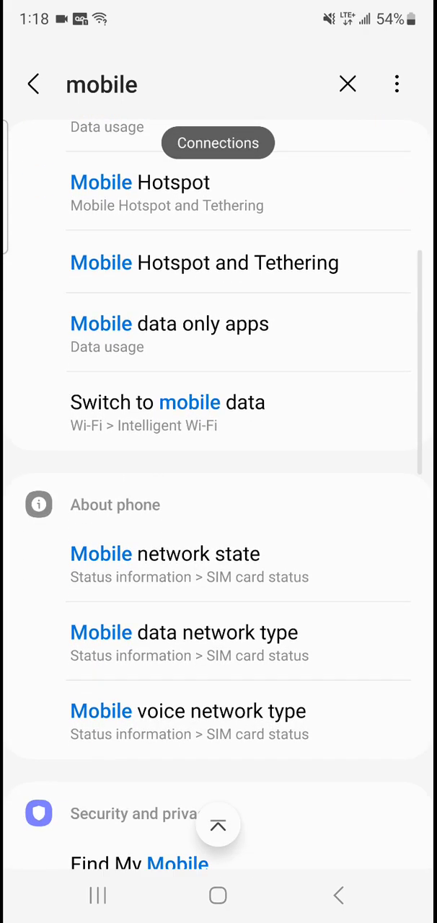
pyautogui.scroll(3)
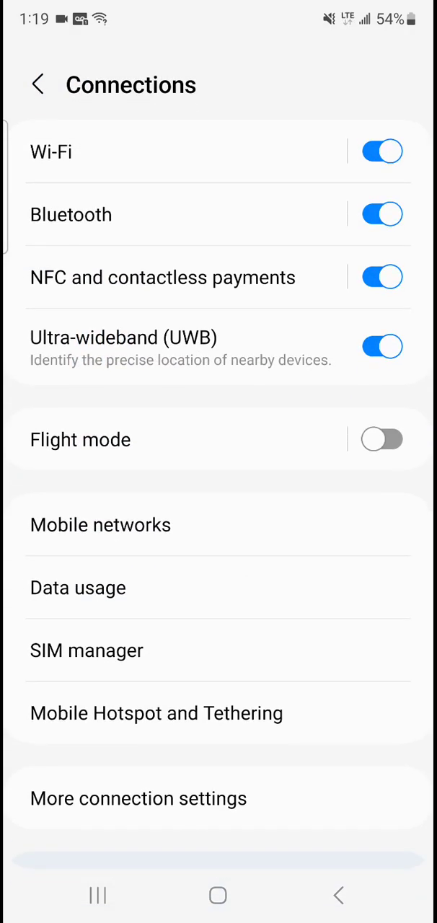
pyautogui.click(101, 525)
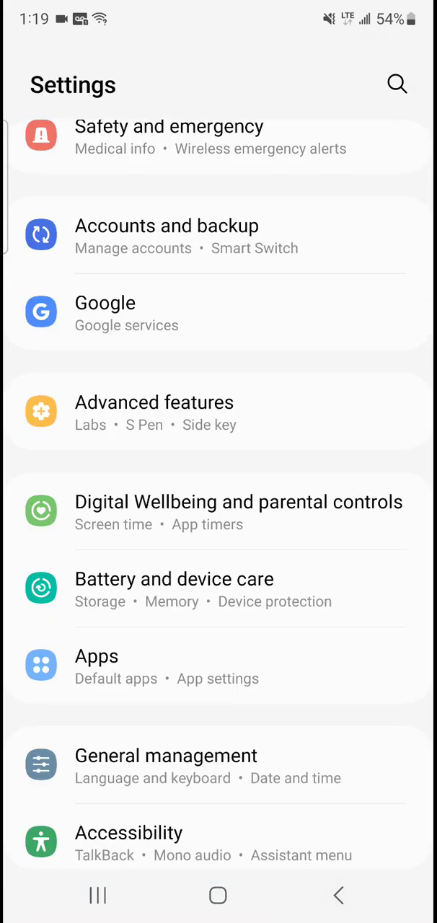
# Step: Reach the Reset page under General management, view its options, and return
pyautogui.scroll(3)
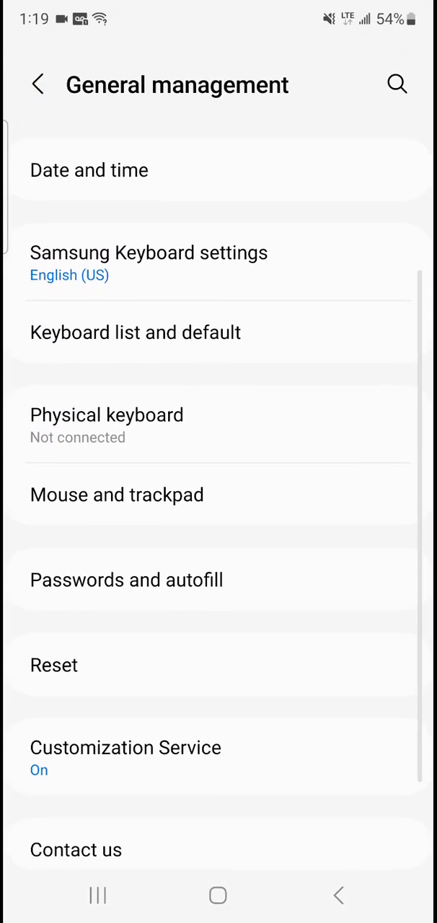
pyautogui.scroll(3)
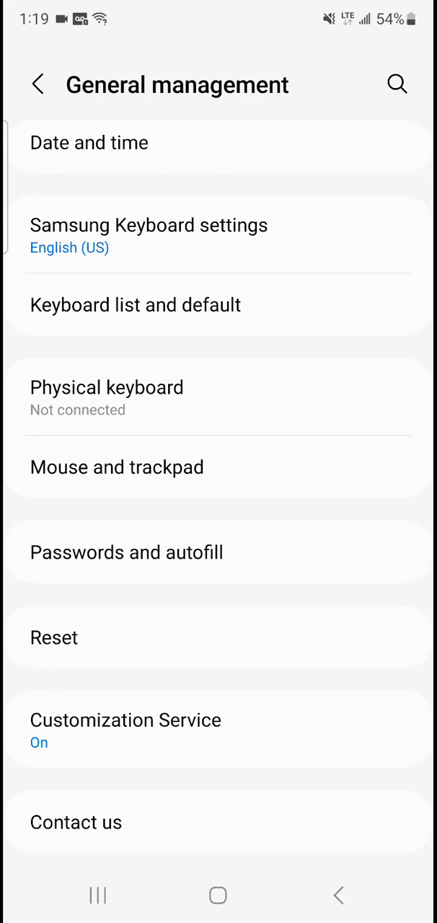
pyautogui.click(53, 637)
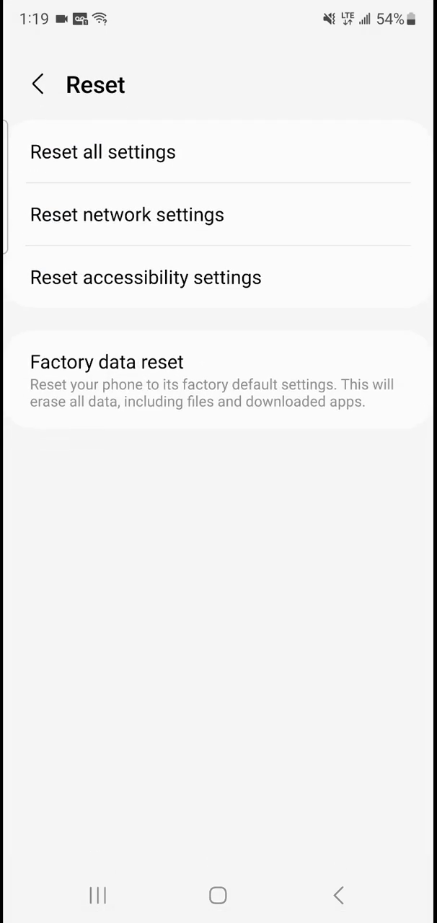
pyautogui.click(127, 214)
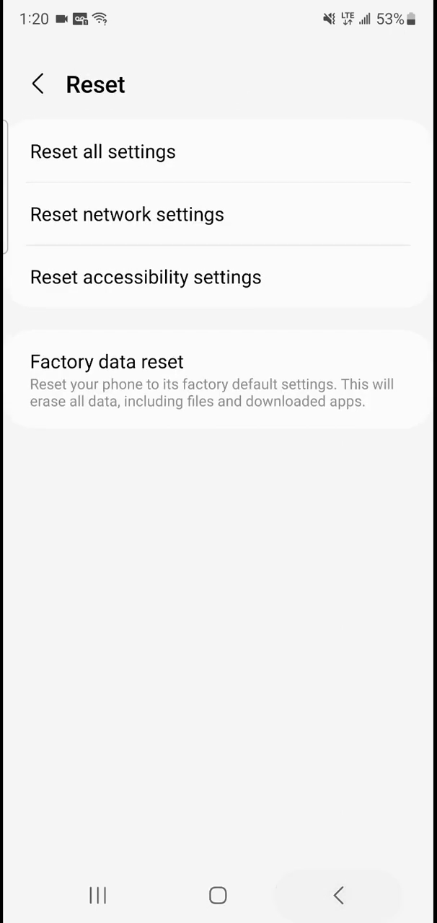
pyautogui.click(37, 84)
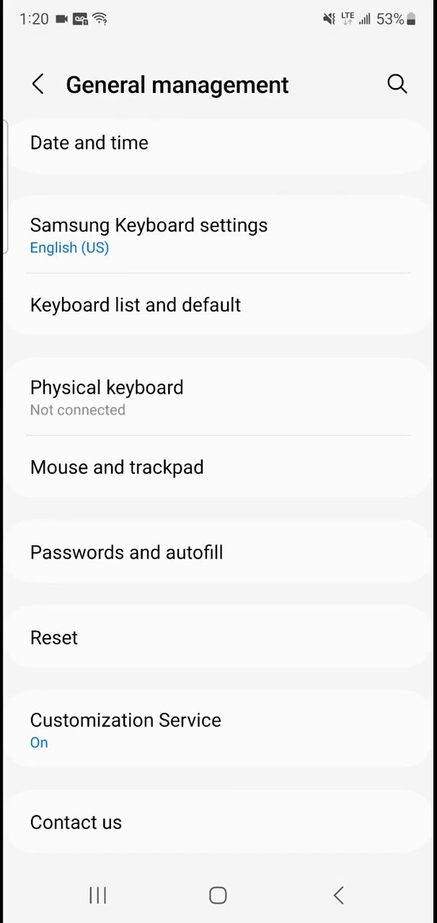
# Step: Briefly show settings search from General management, then back out to main Settings
pyautogui.click(397, 84)
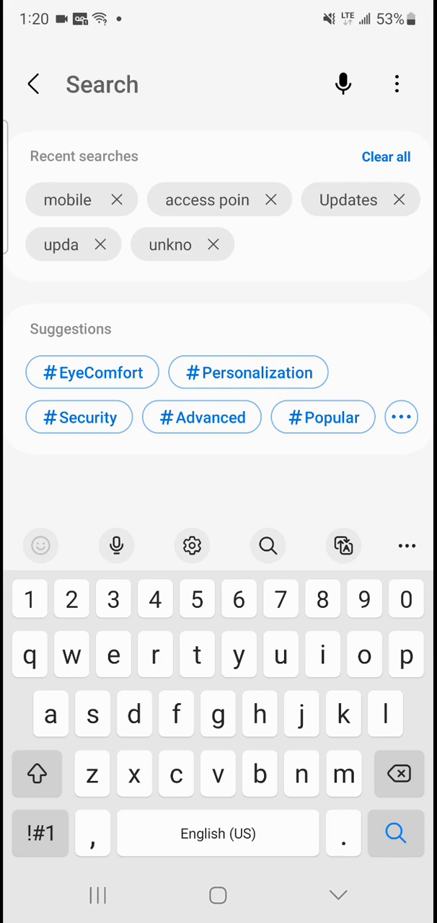
pyautogui.click(33, 83)
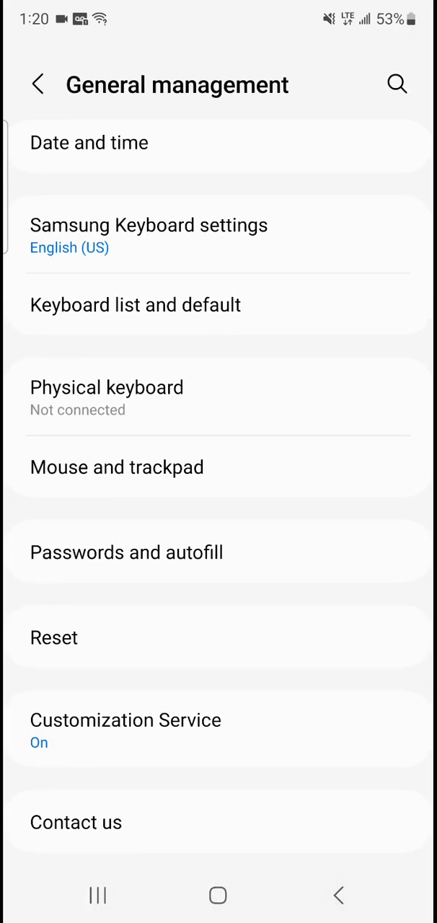
pyautogui.click(37, 83)
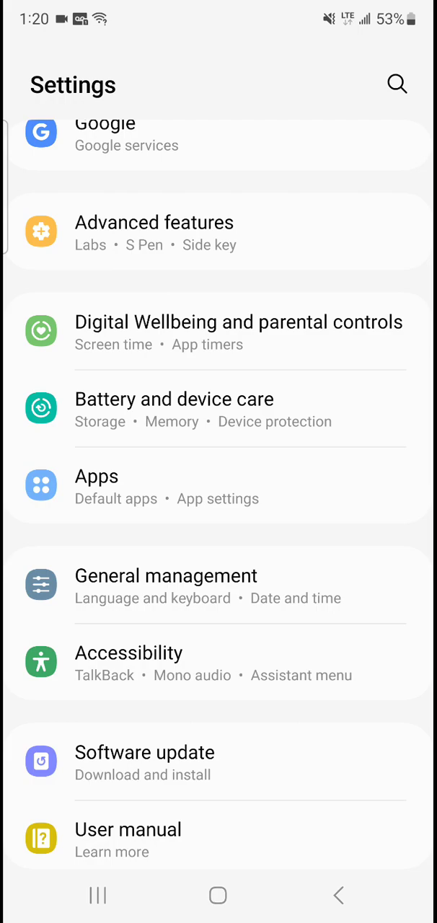
# Step: Go through General management > Reset to Reset network settings, then back to Reset choices
pyautogui.click(164, 585)
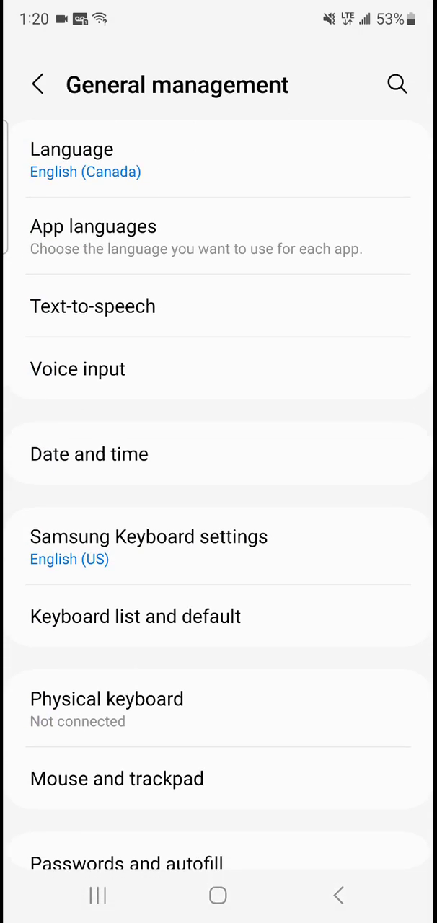
pyautogui.scroll(-3)
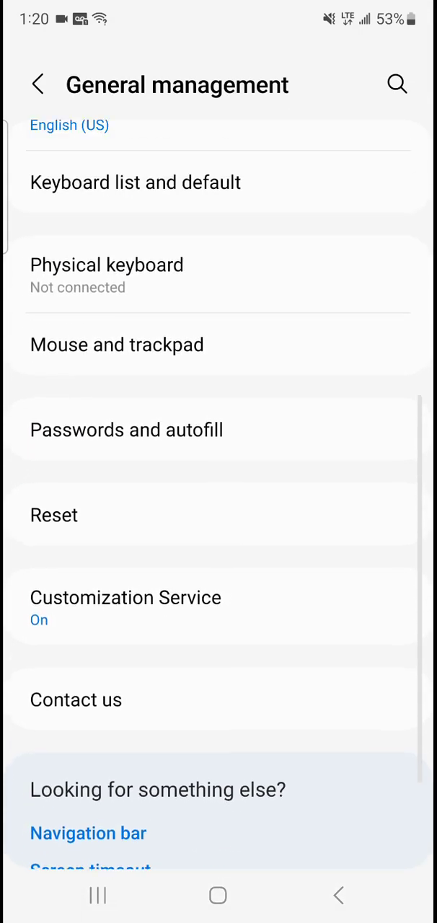
pyautogui.click(53, 515)
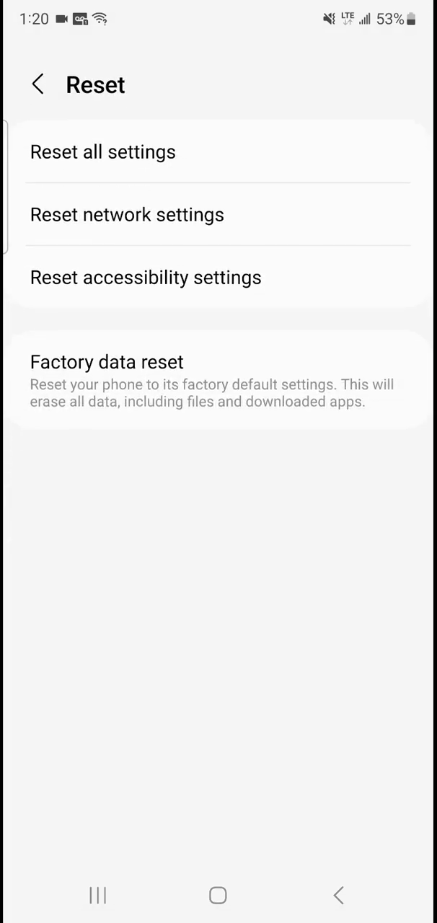
pyautogui.click(127, 214)
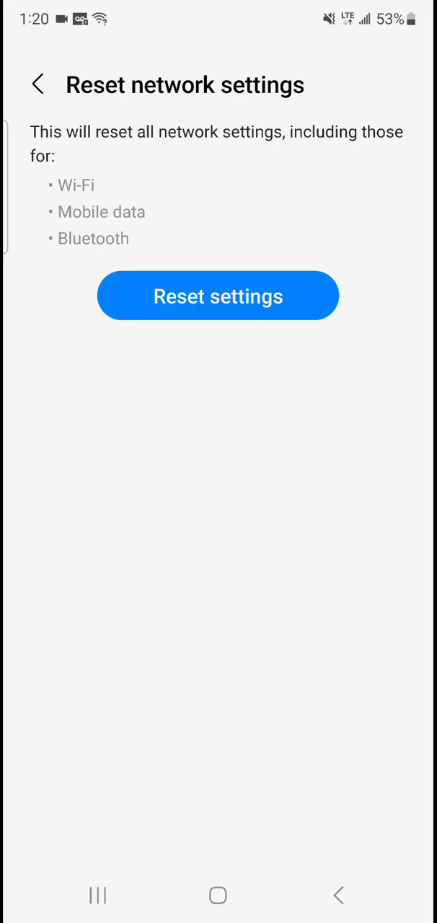
pyautogui.click(37, 84)
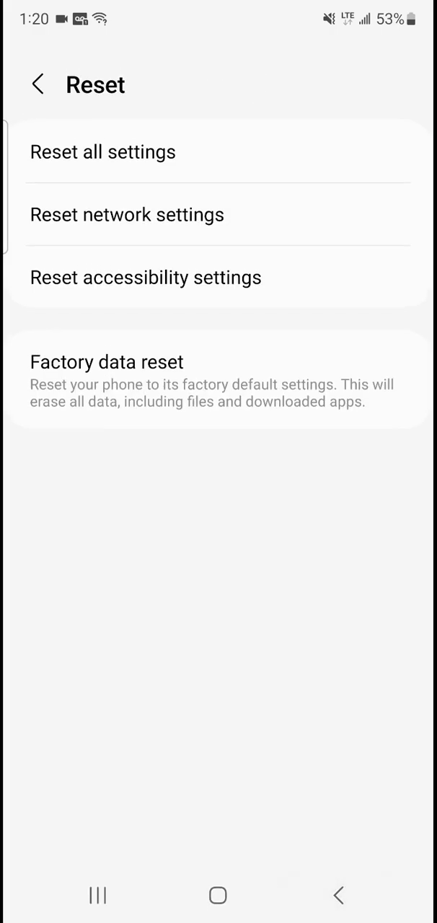